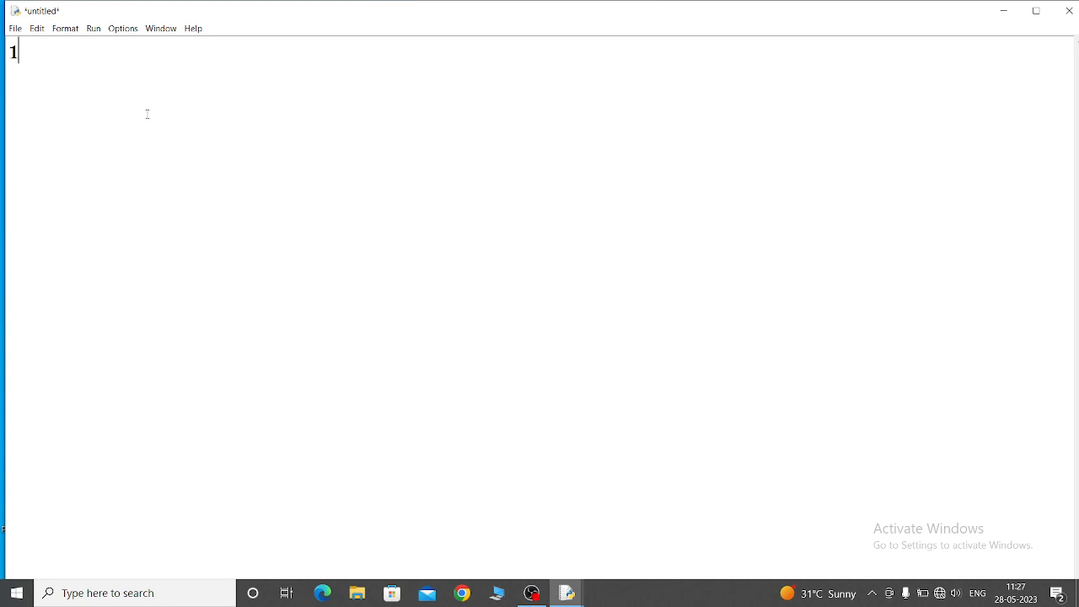
- Type the comment '#Remainder of two nos.' on the first line
type("#")
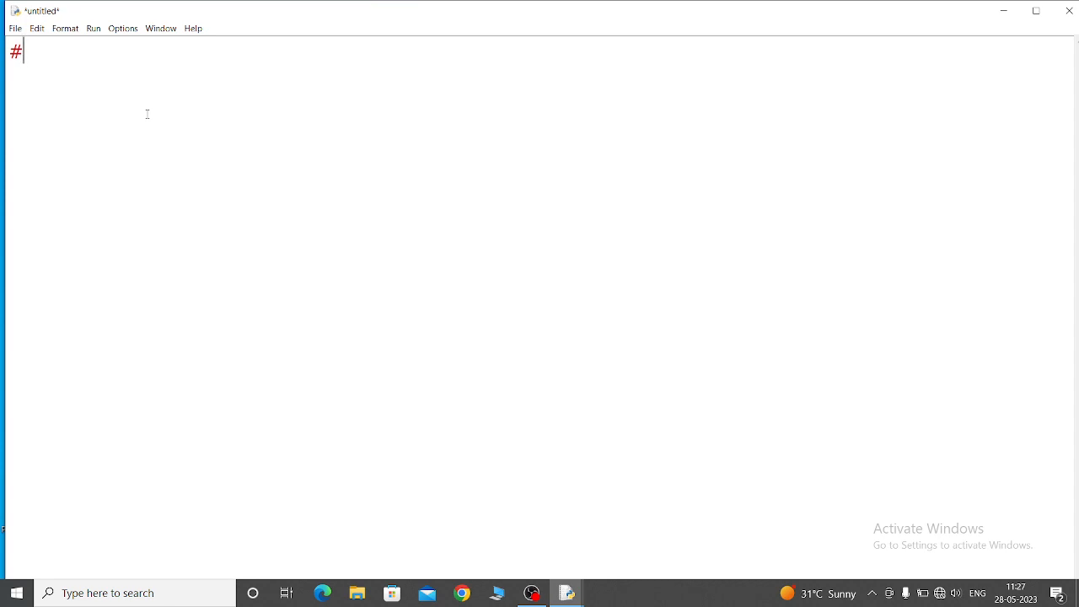
type("Re")
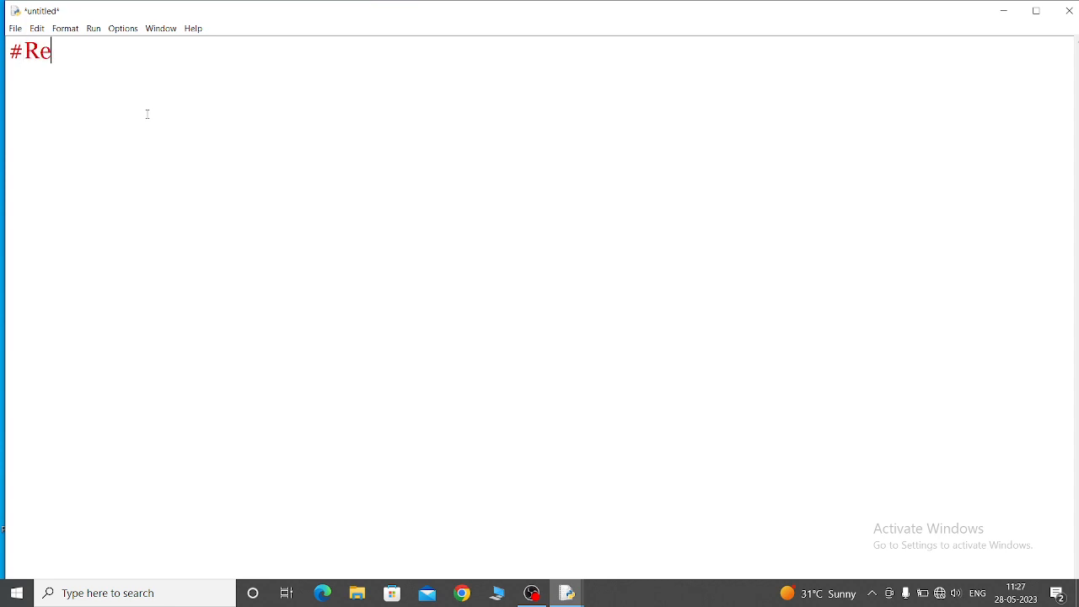
type("mainder of two nos")
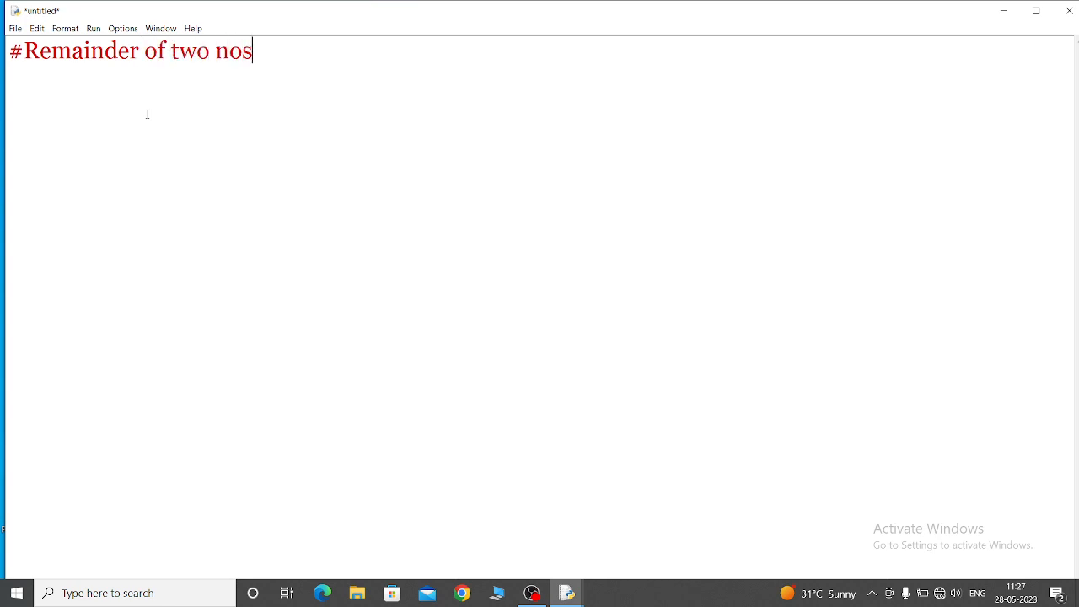
type(".")
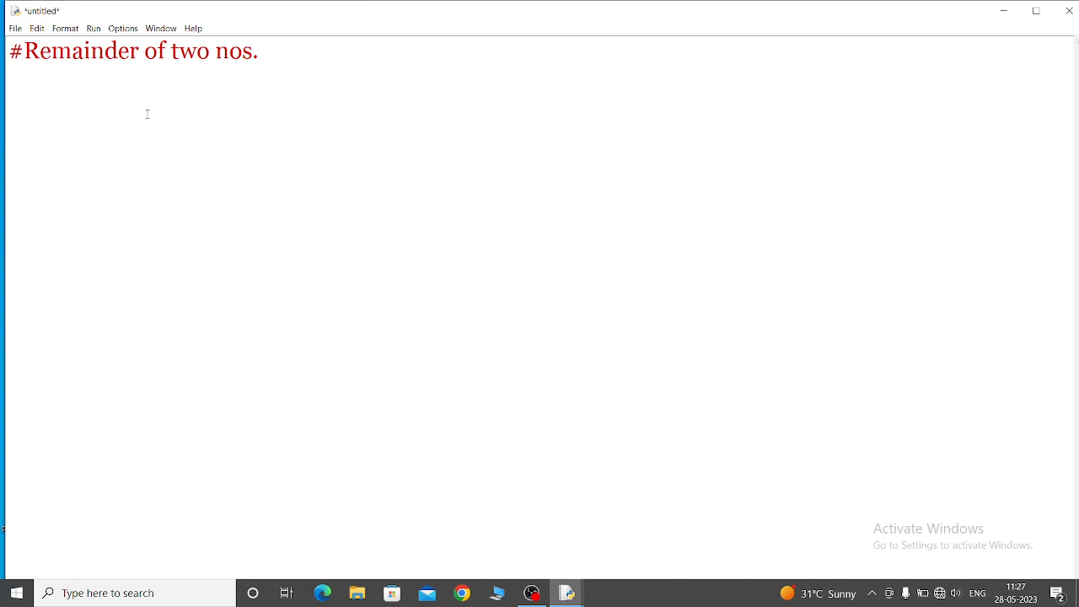
- Add the assignments a1=45 and a3=4 on separate lines
type("a1")
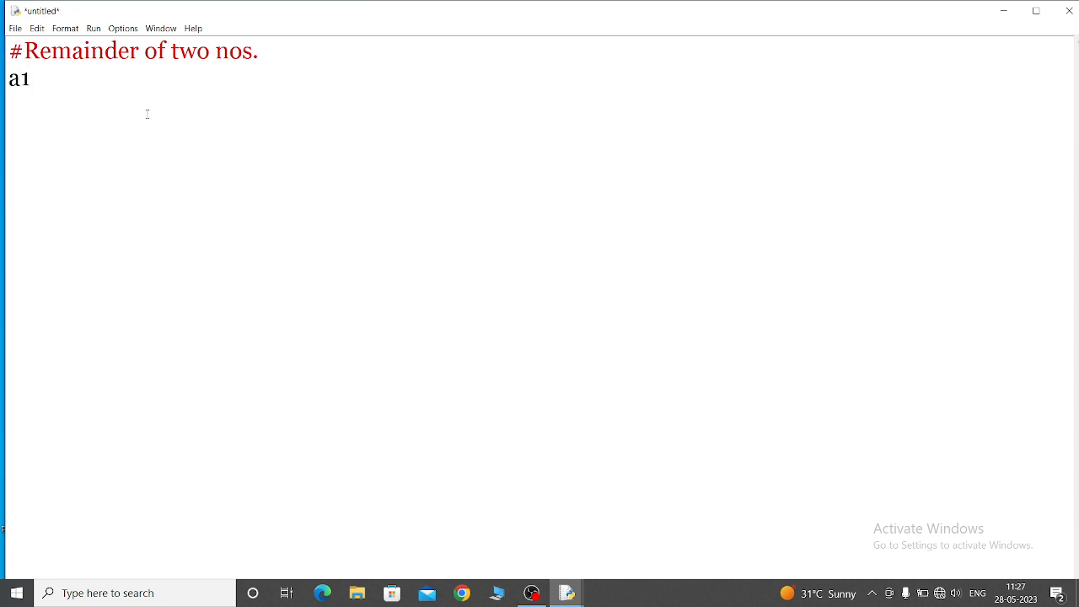
type("=")
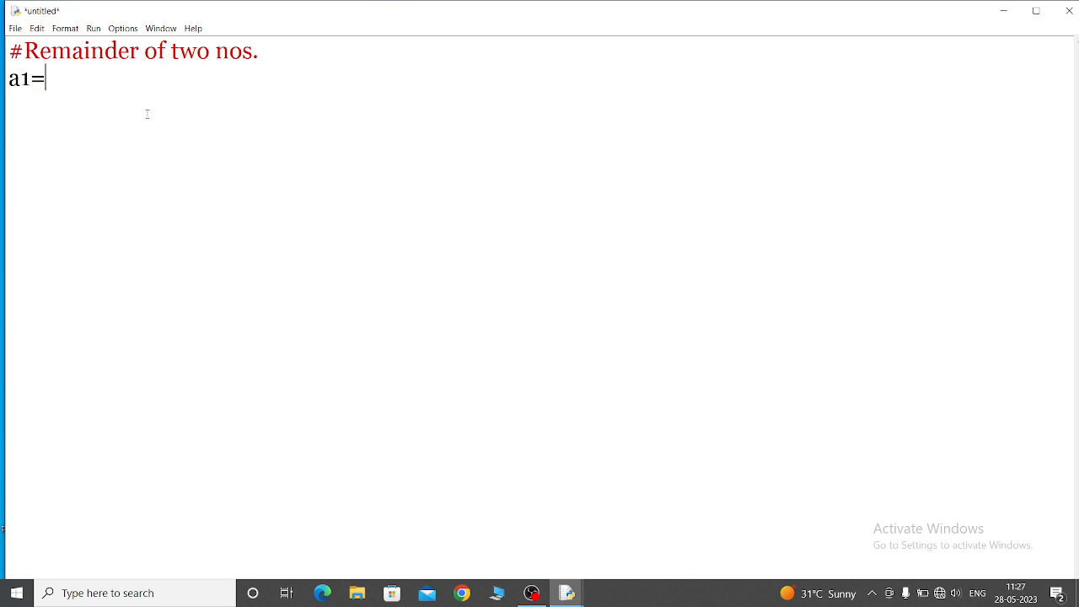
type("45")
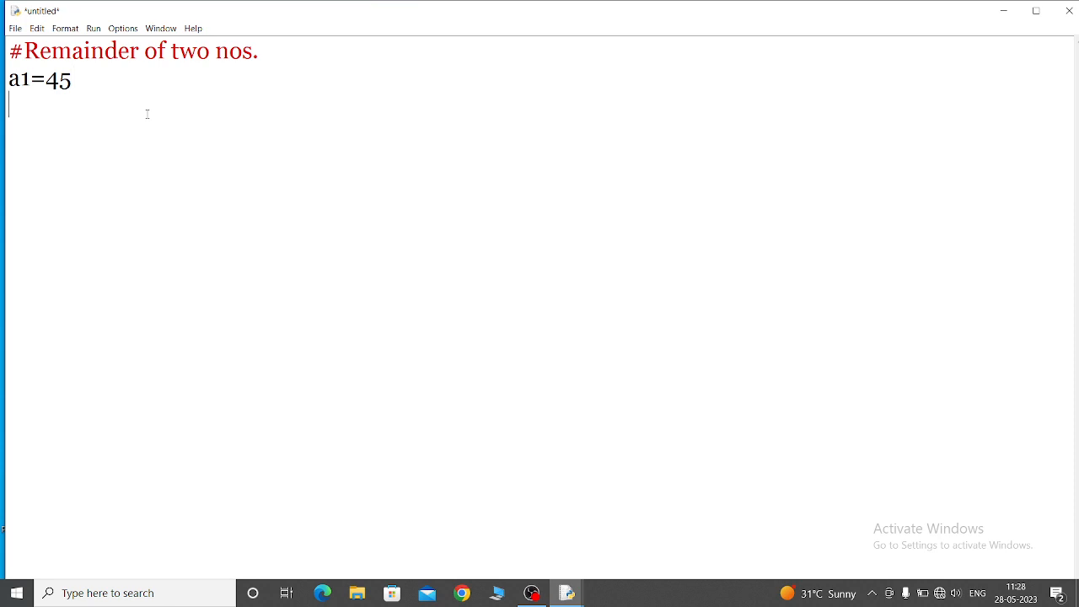
type("a3=")
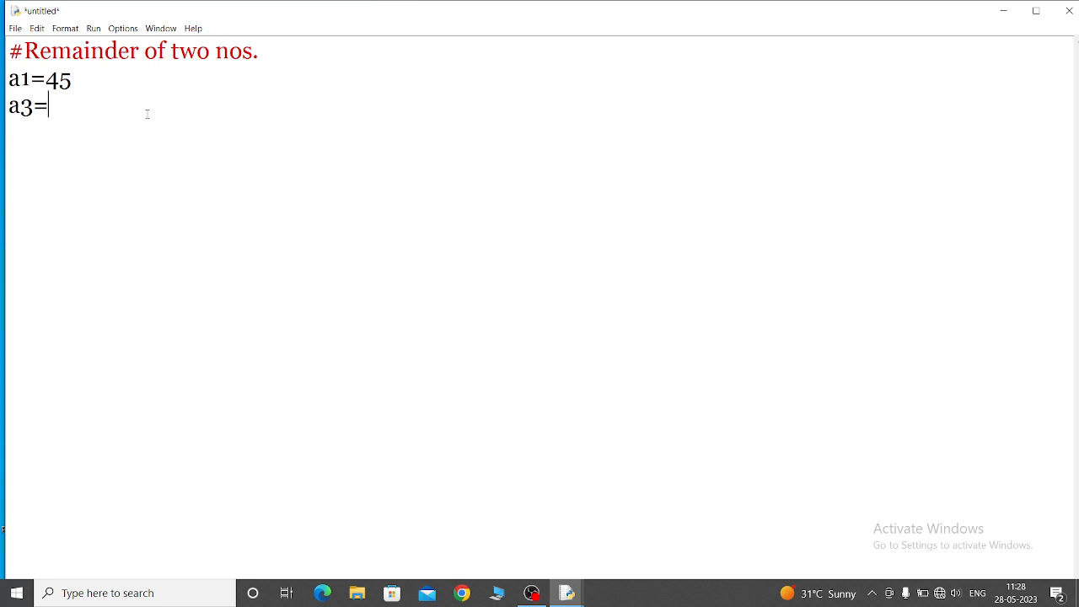
type("4")
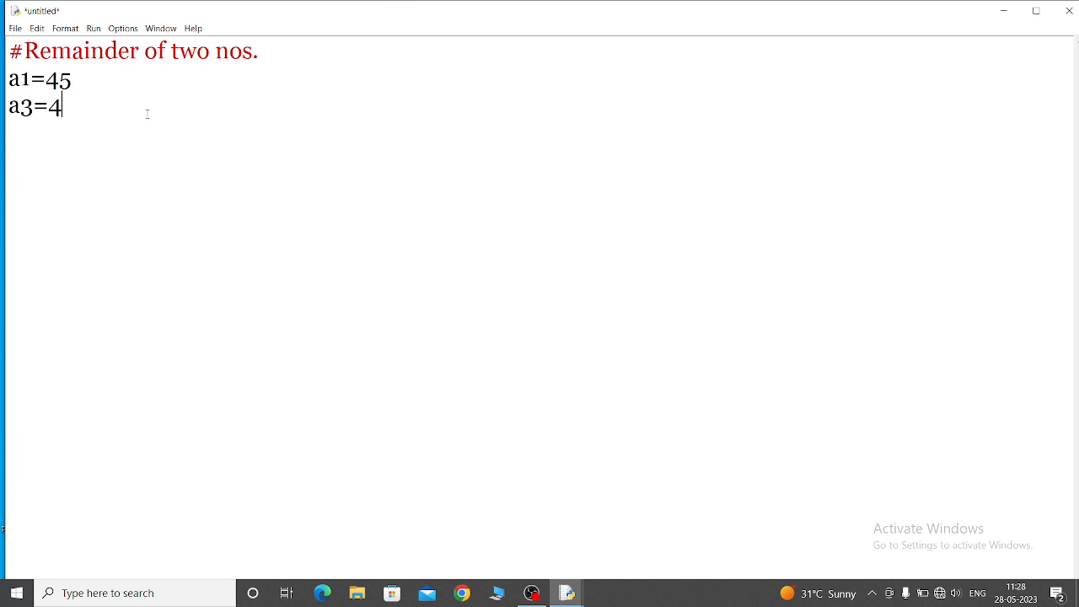
key("Return")
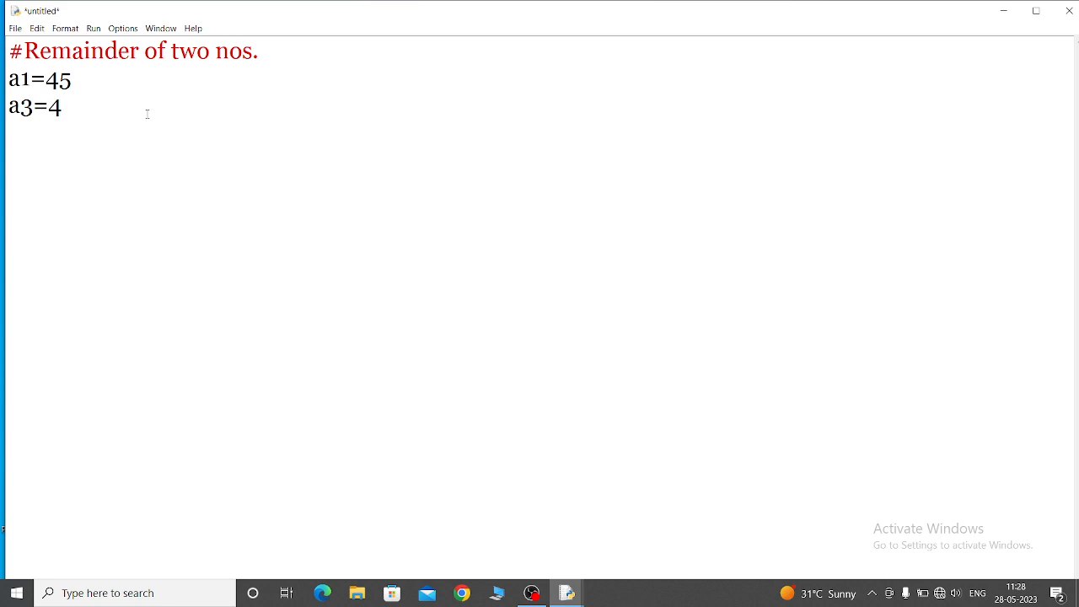
- Add the line R=a1%a3 computing the remainder
type("R")
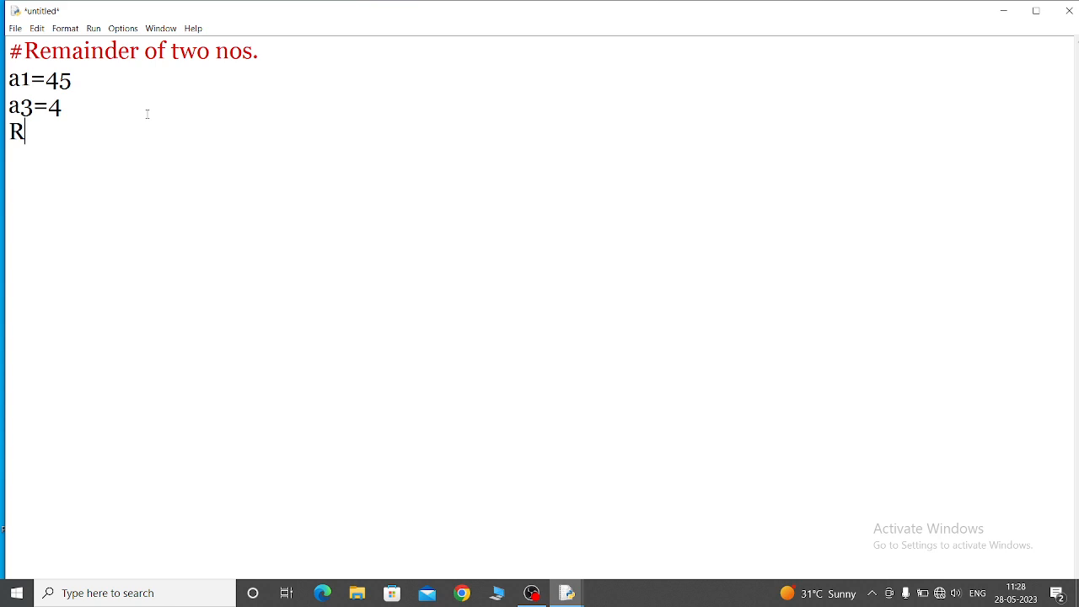
type("=")
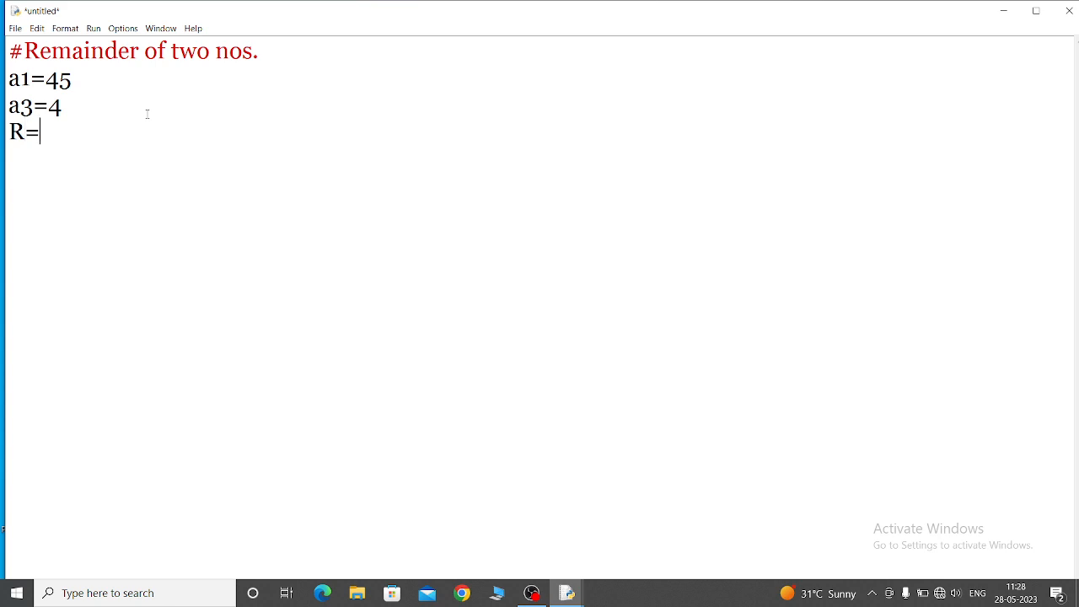
type("a1")
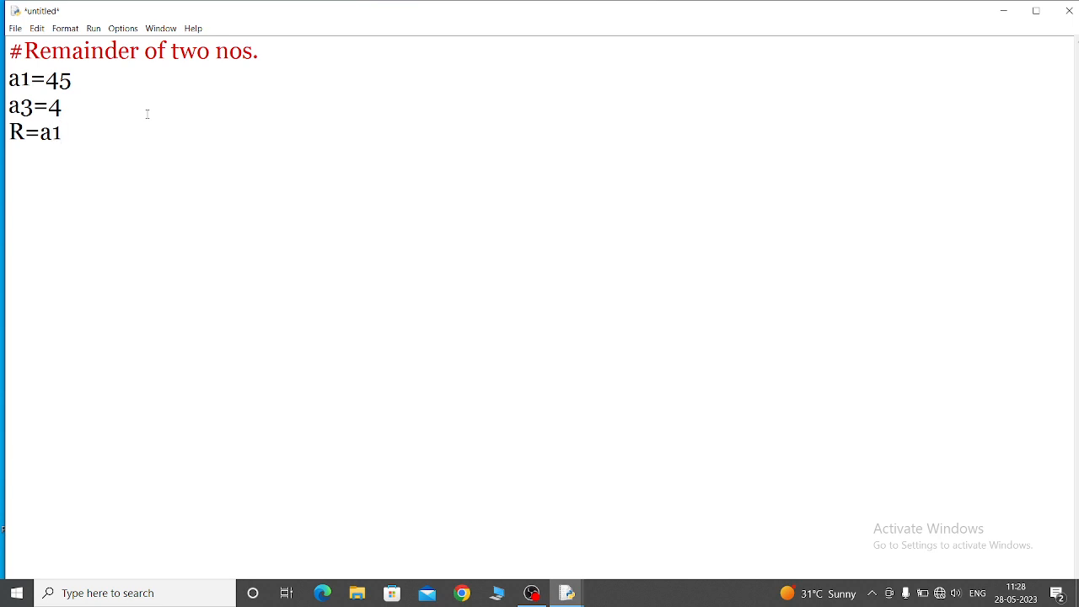
type("%")
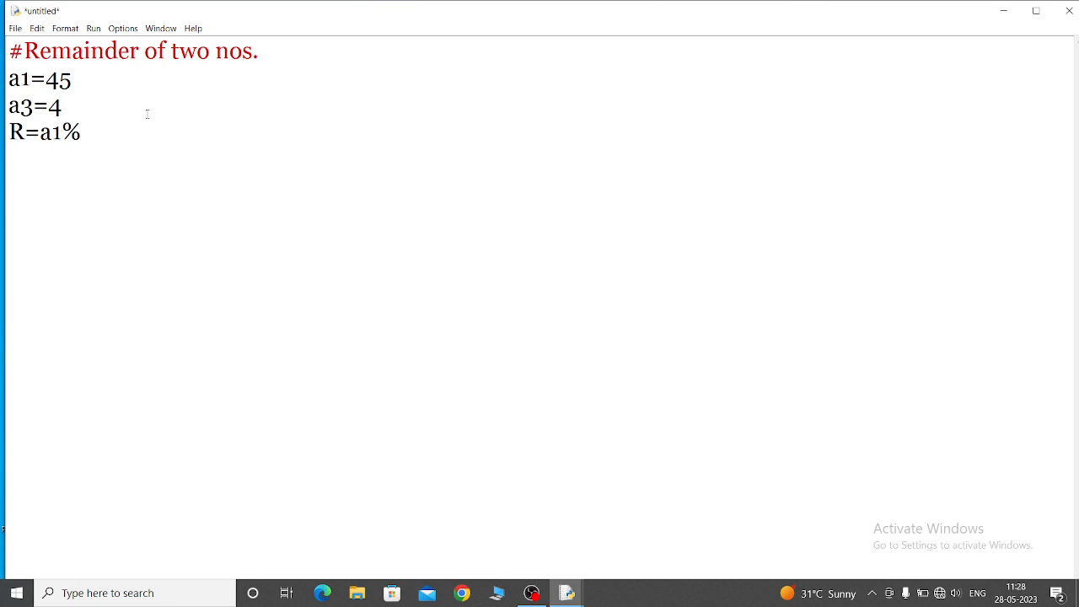
type("a3")
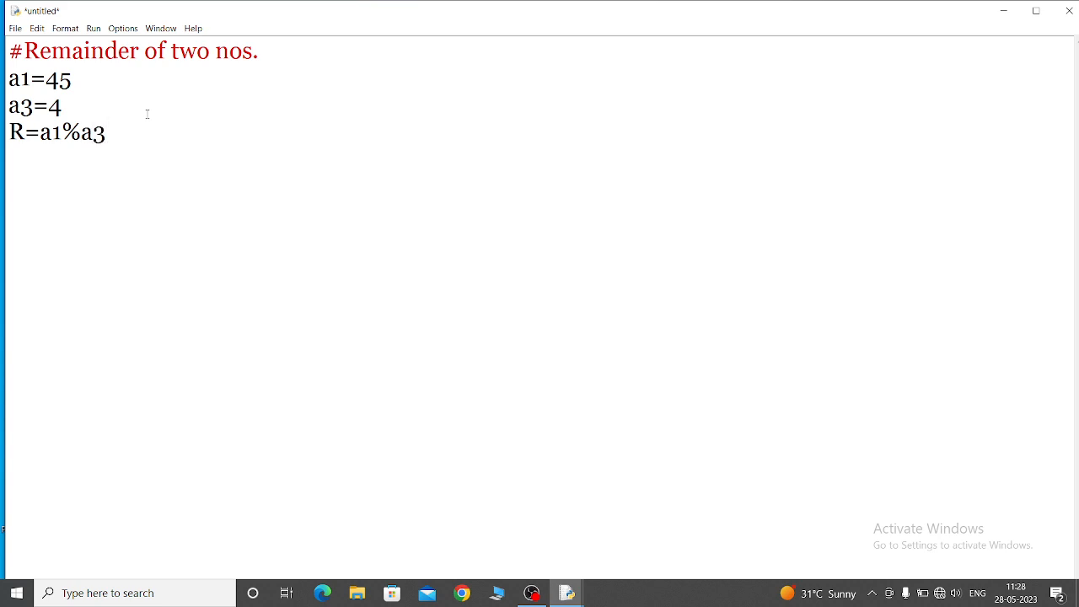
left_click(105, 132)
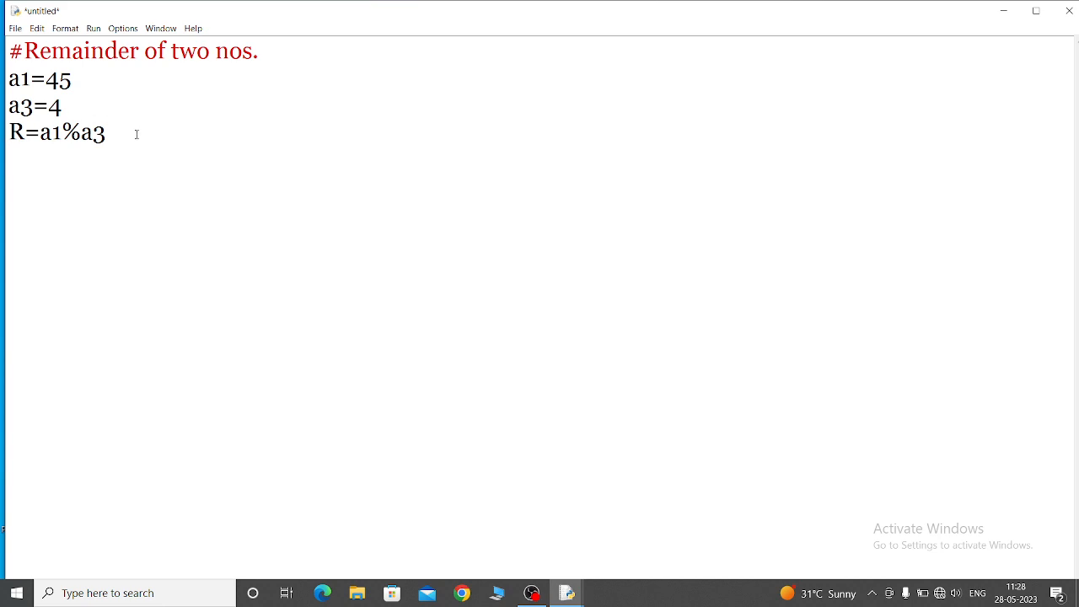
- Add the line print("Remainder of two nos.",R) to output the result
type("pri")
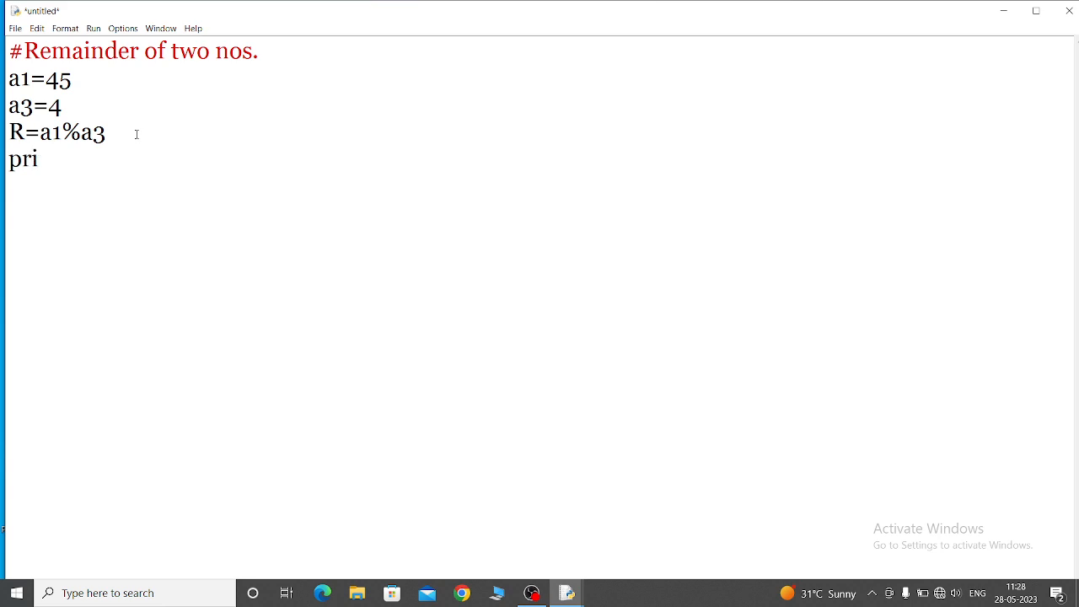
type("nt")
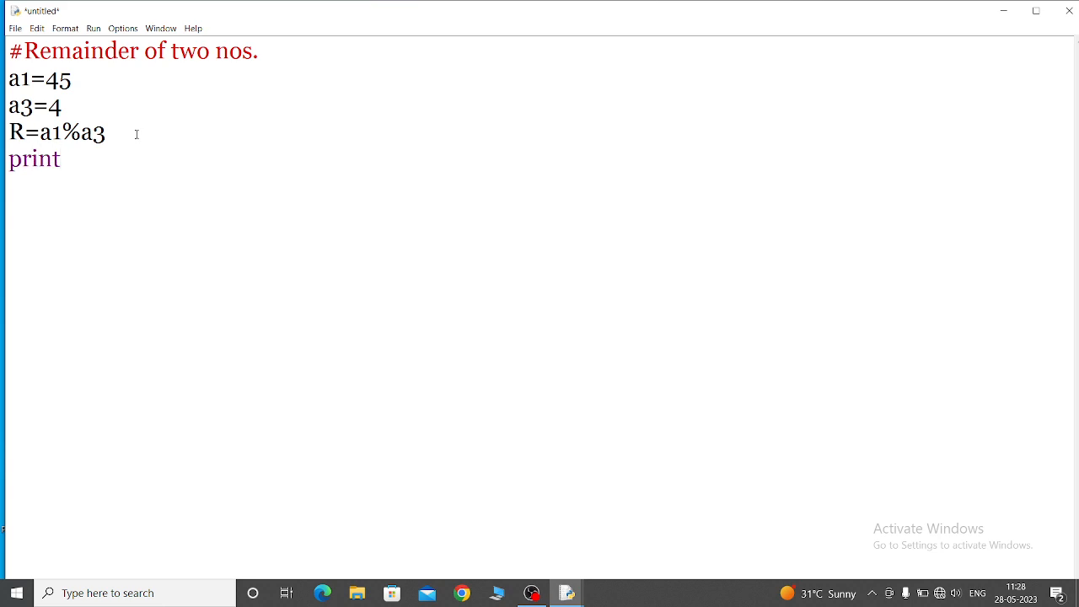
type("(")
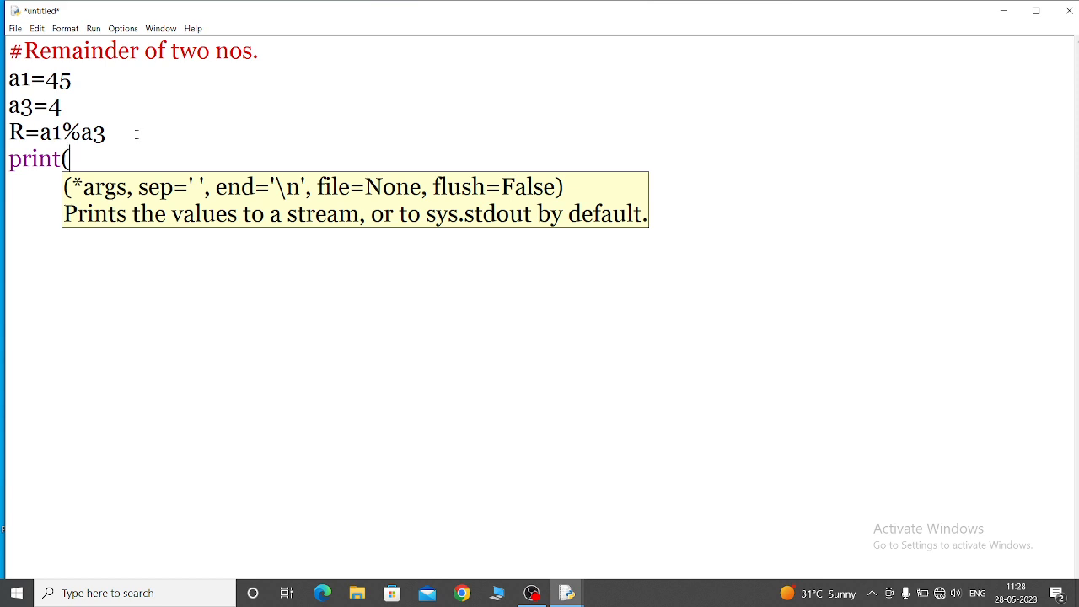
type("\"")
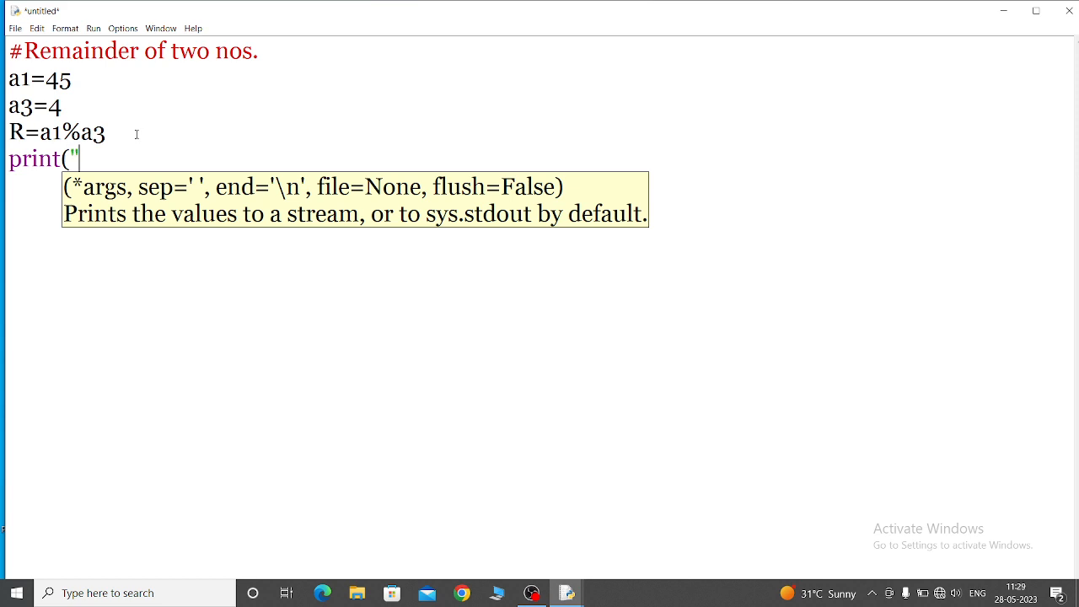
type("Re")
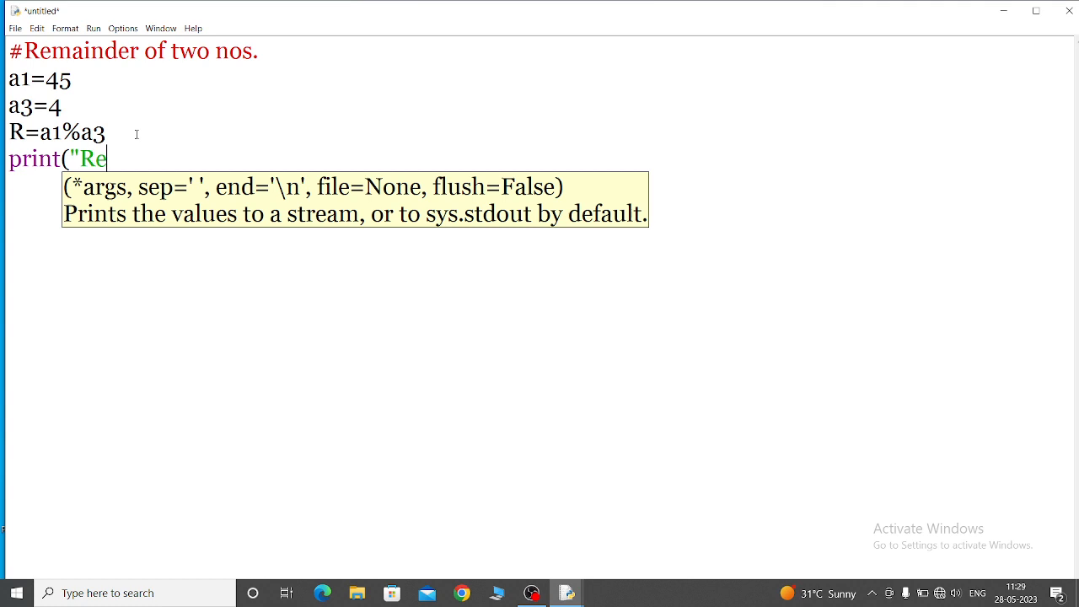
type("mainder o")
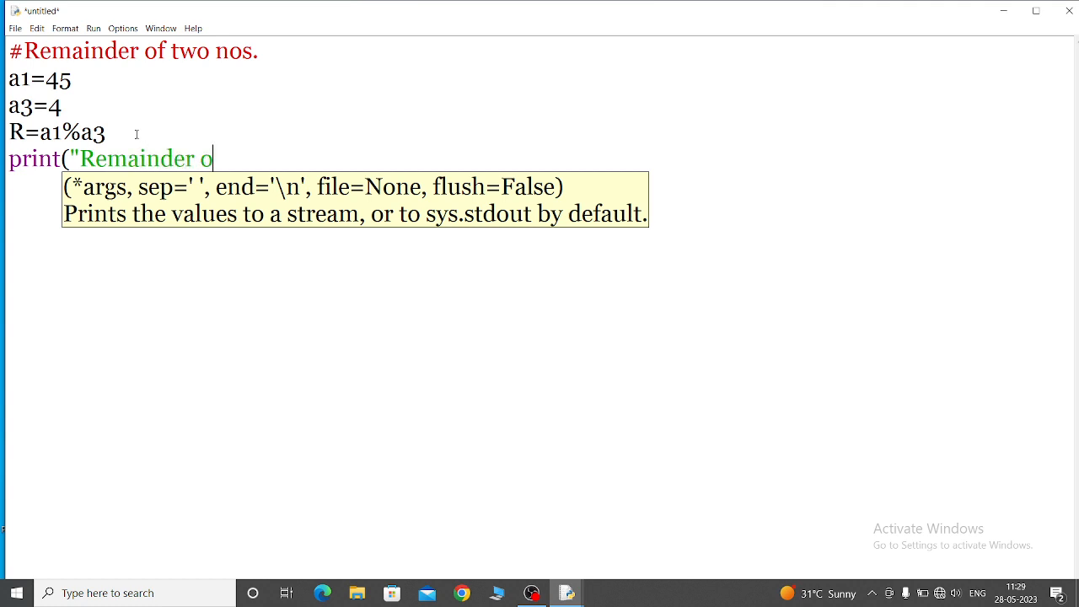
type("f two")
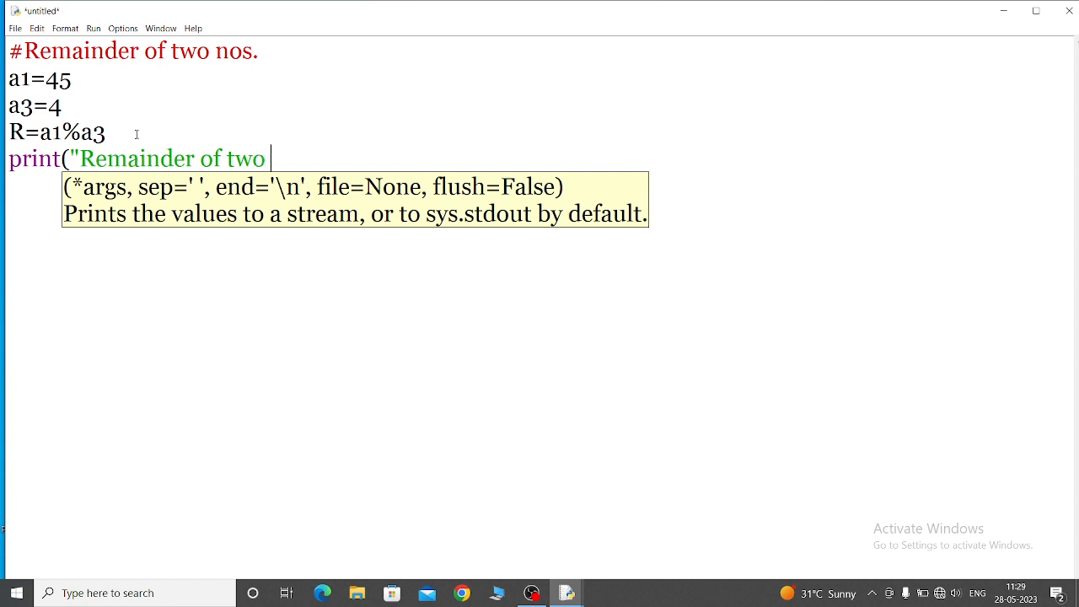
type("nos.")
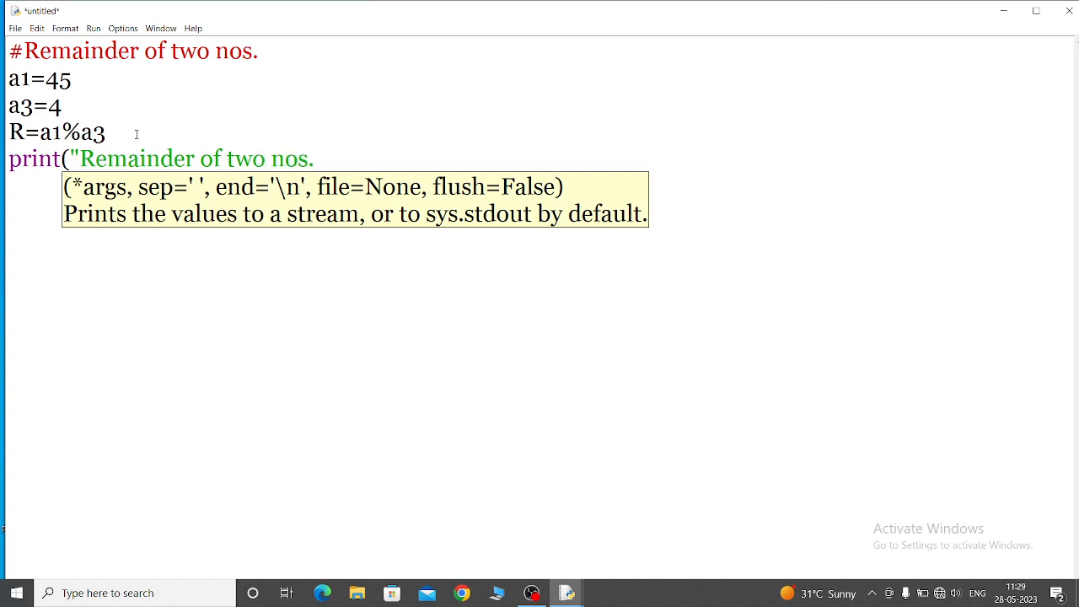
type("\"")
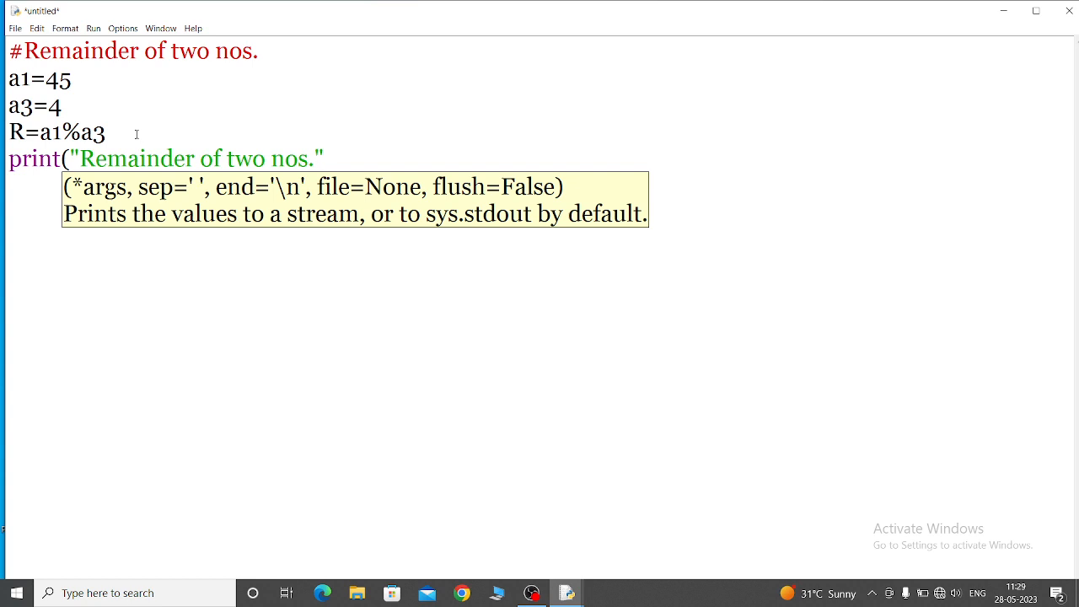
type(",")
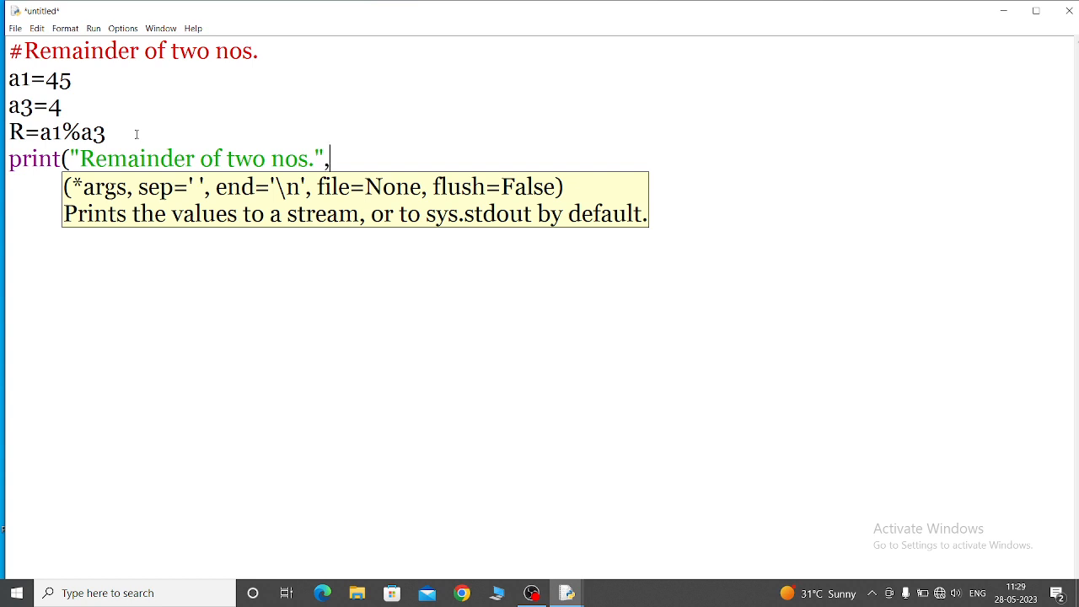
type("R")
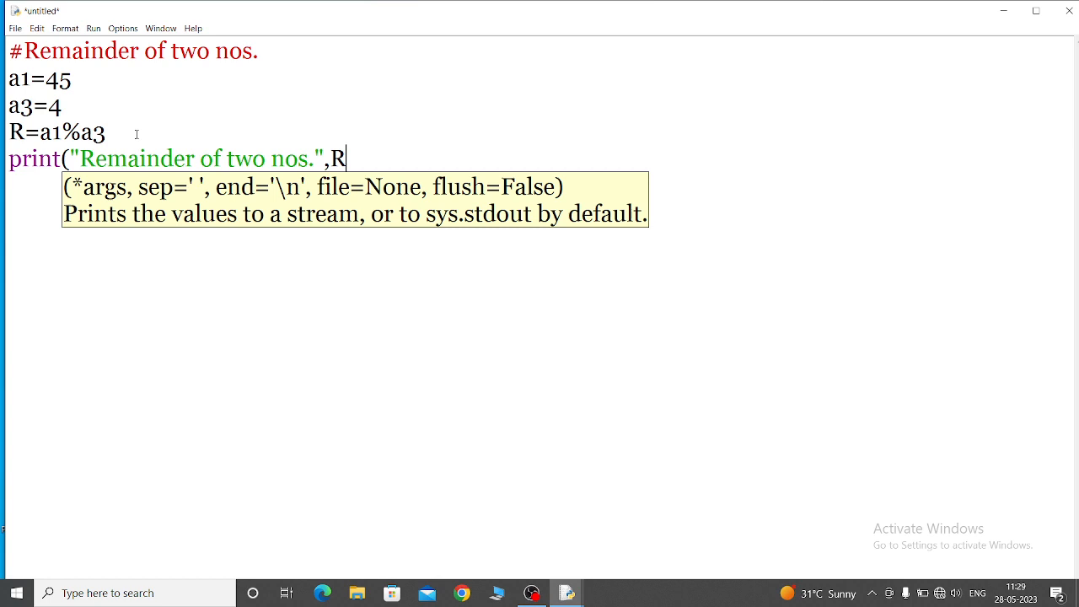
type(")")
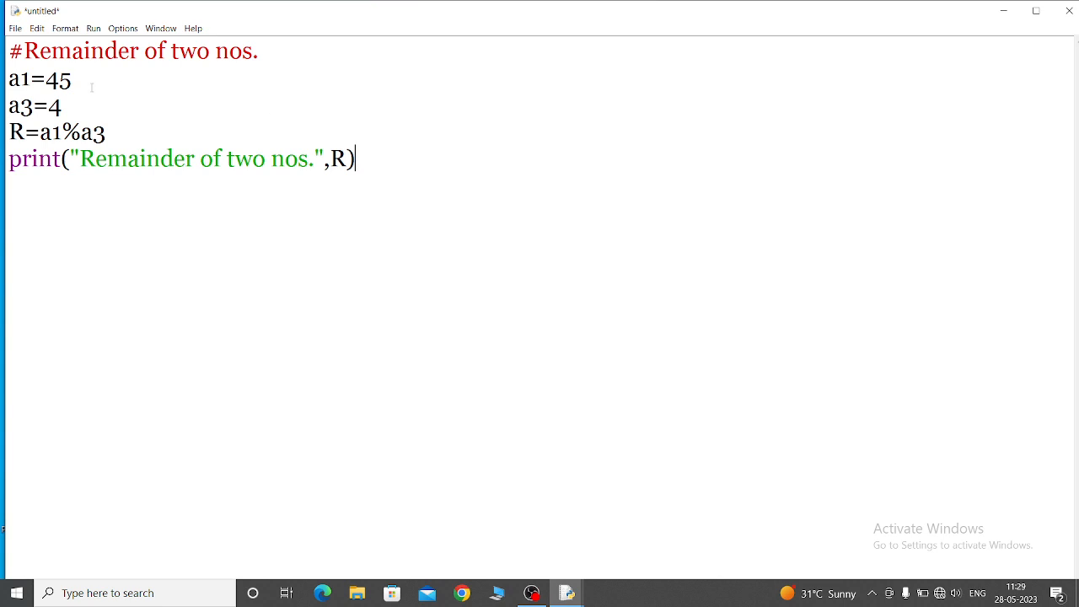
- Save the script as P6_R.py in E:\PythonProgram
left_click(15, 28)
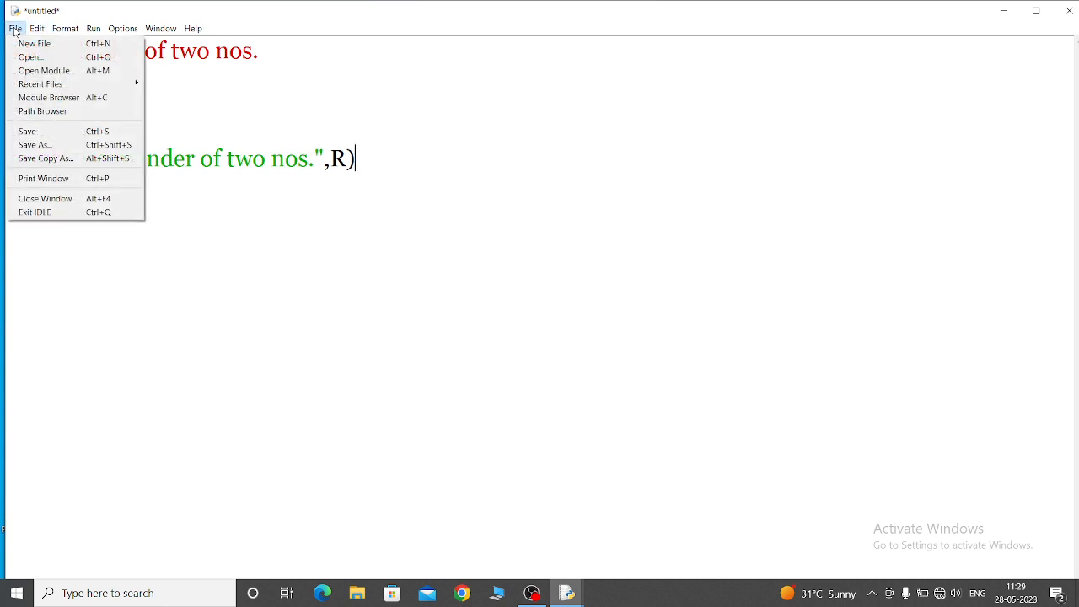
mouse_move(42, 111)
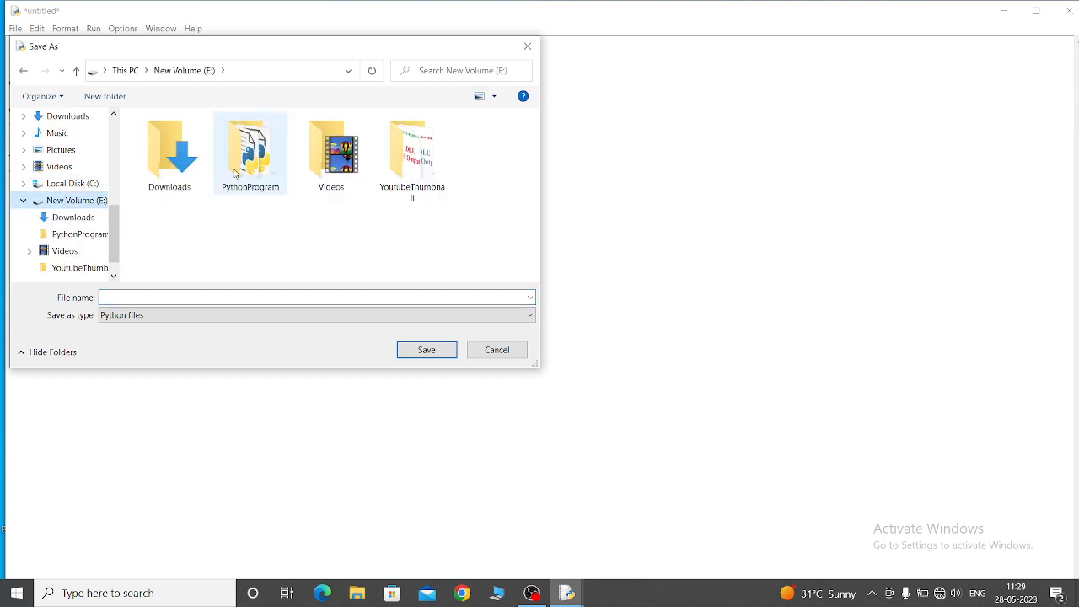
double_click(250, 147)
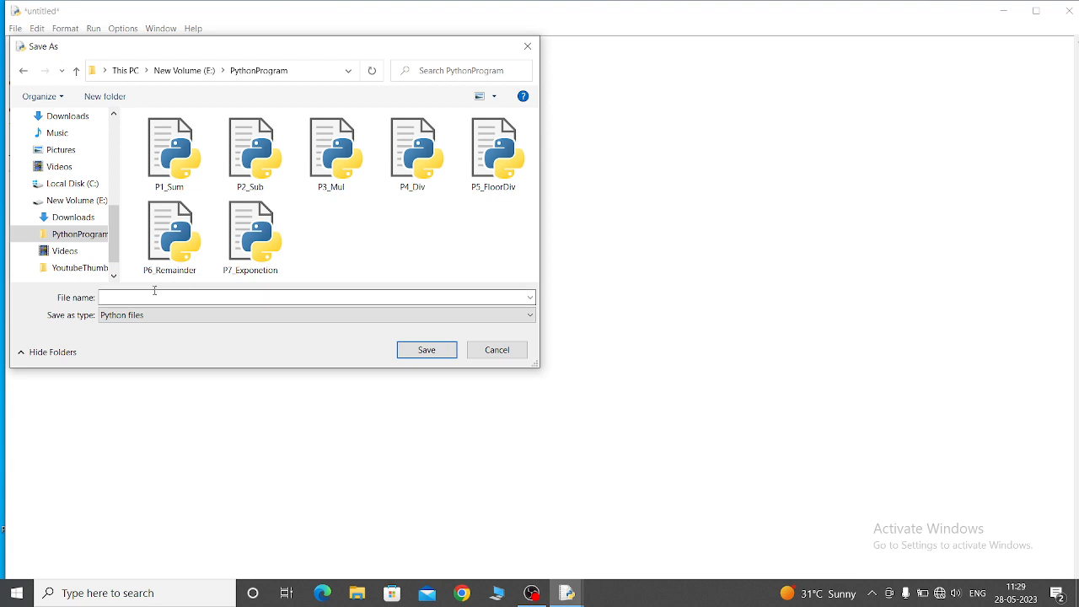
mouse_move(422, 258)
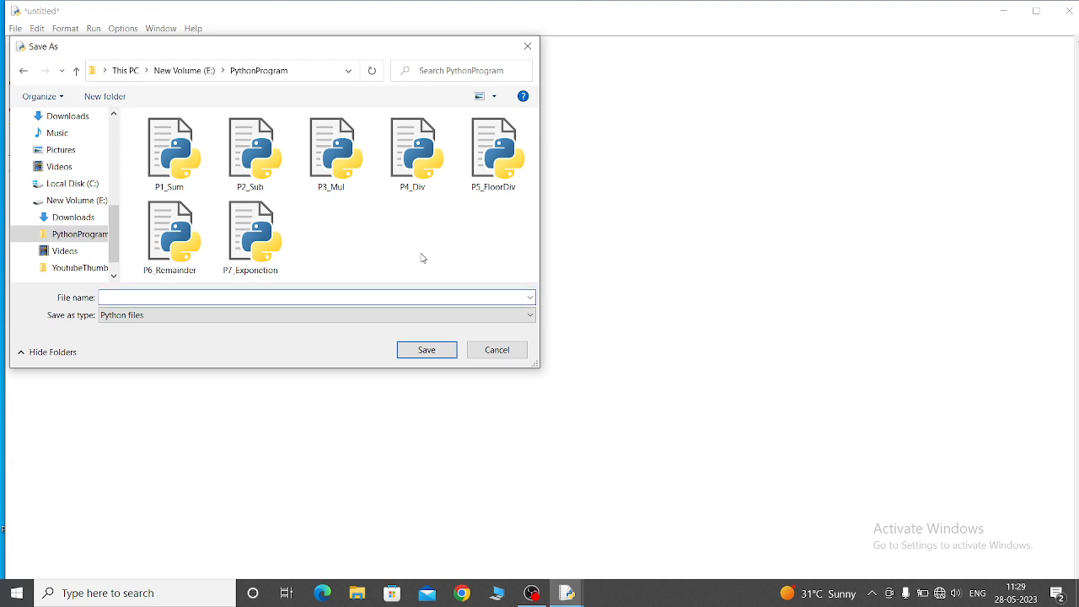
type("P")
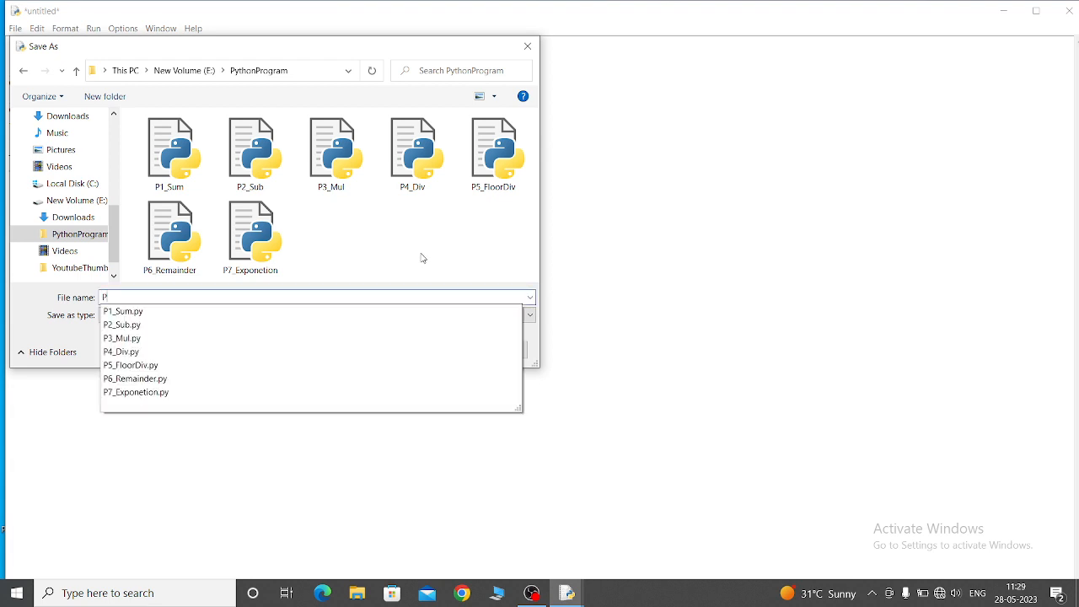
type("6_R")
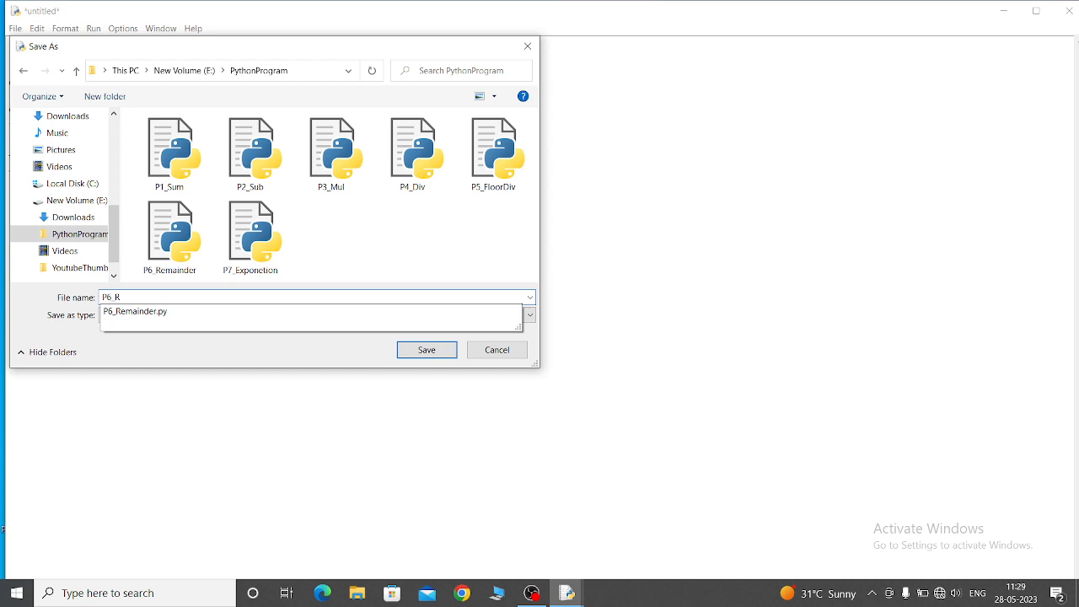
type(".p")
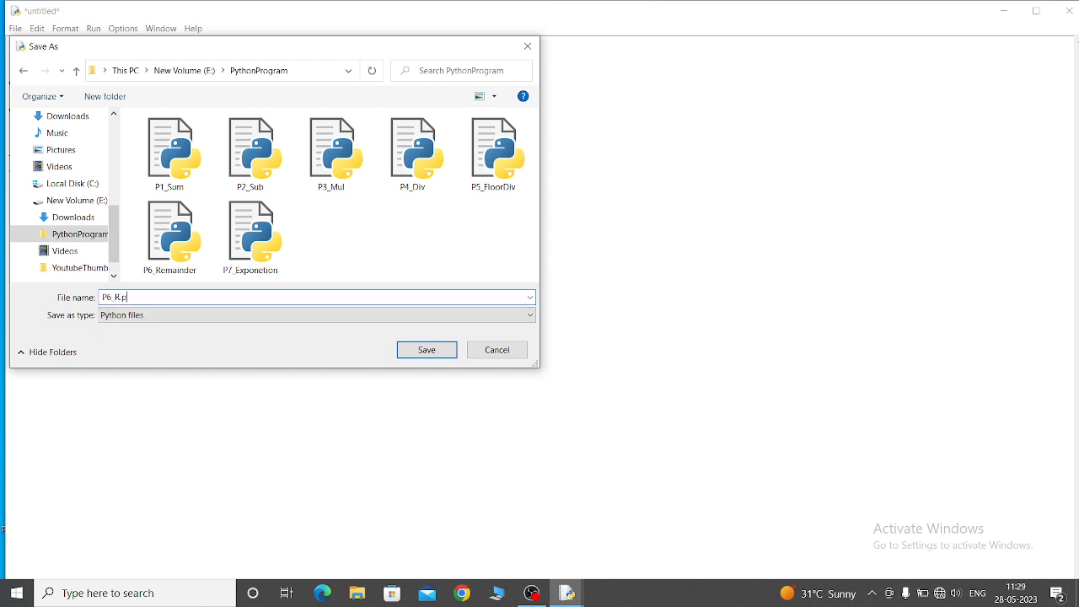
type("y")
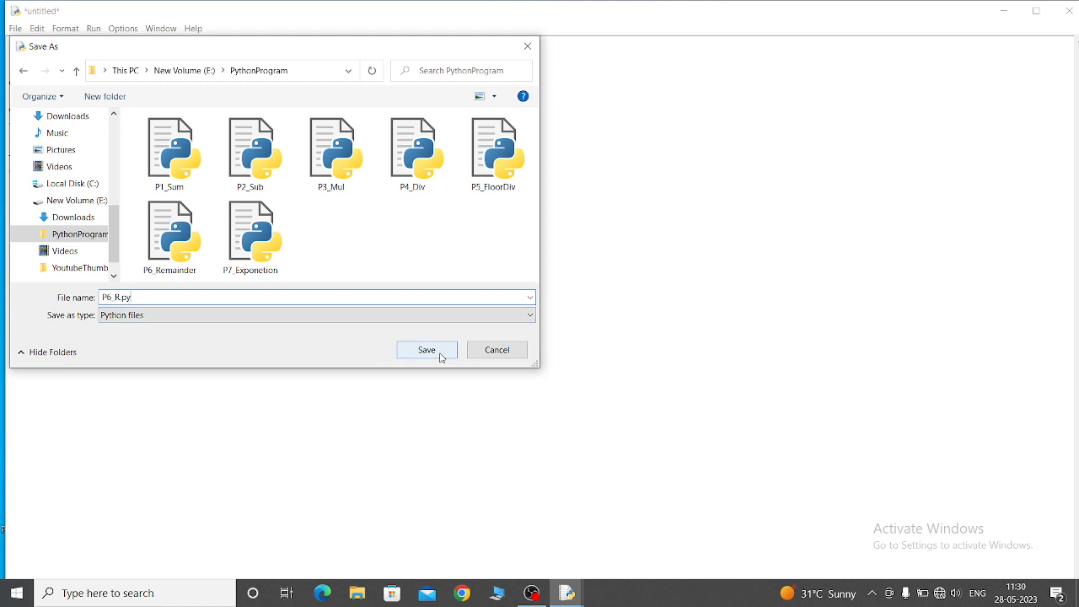
left_click(426, 349)
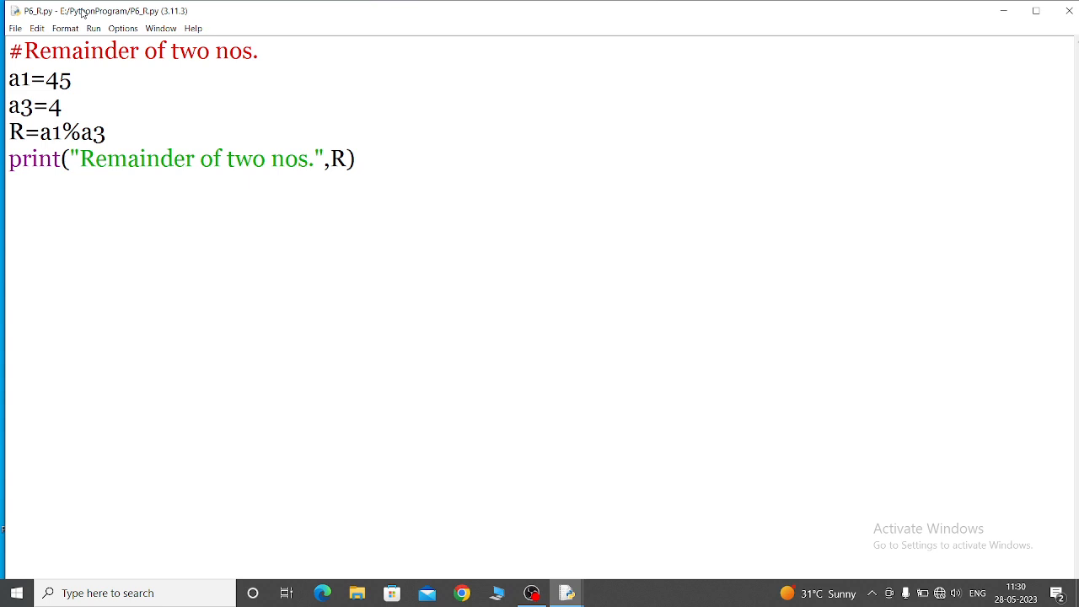
mouse_move(137, 21)
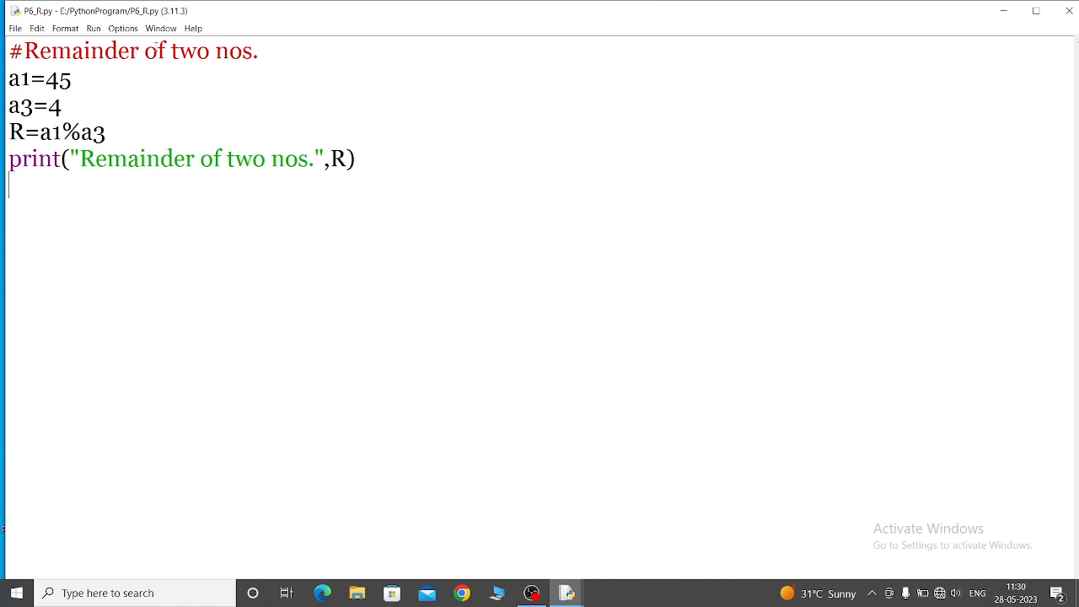
- Run P6_R.py with Run Module, printing 'Remainder of two nos. 1' in the shell
left_click(93, 28)
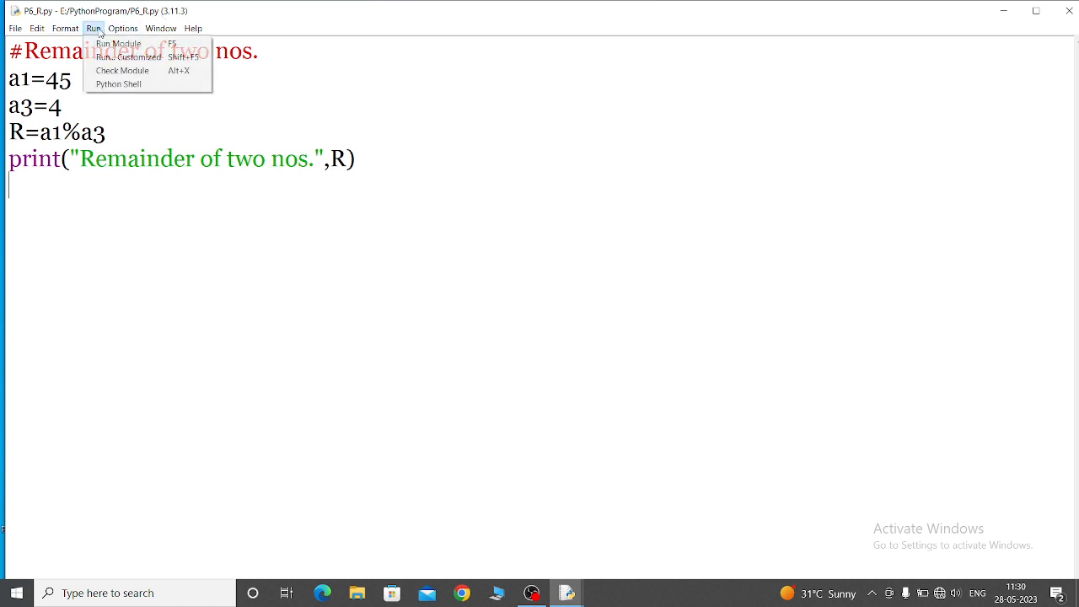
mouse_move(118, 43)
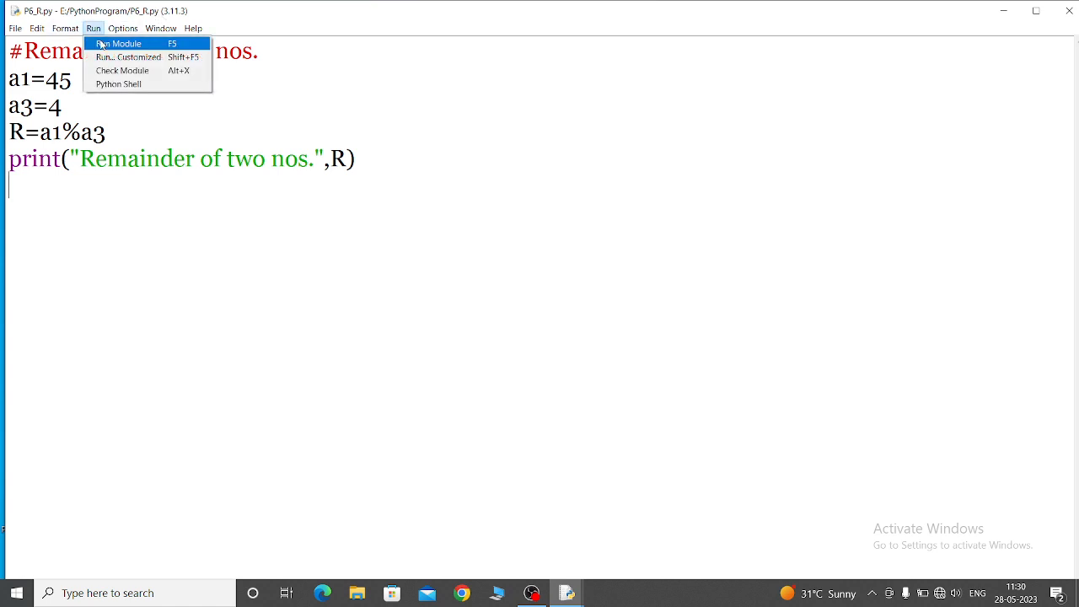
left_click(119, 43)
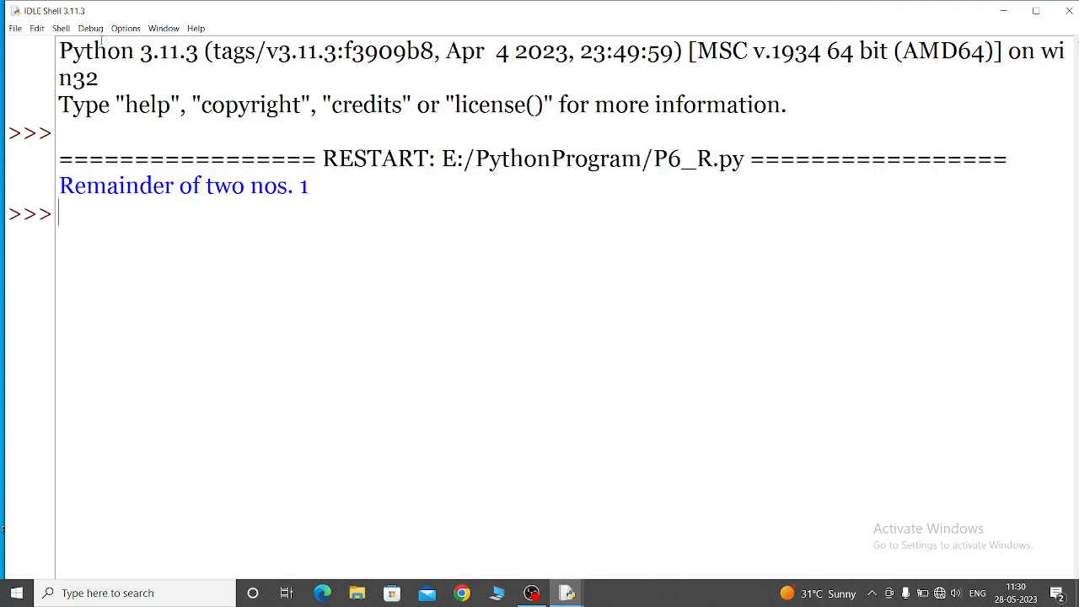